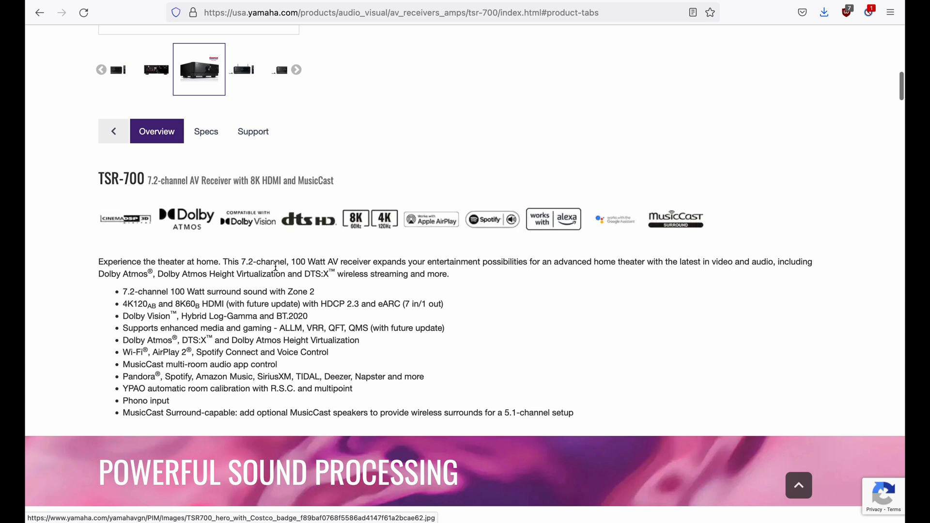
Move down through the United Radio exchange form to reach the return-options section.
drag(222, 303, 318, 304)
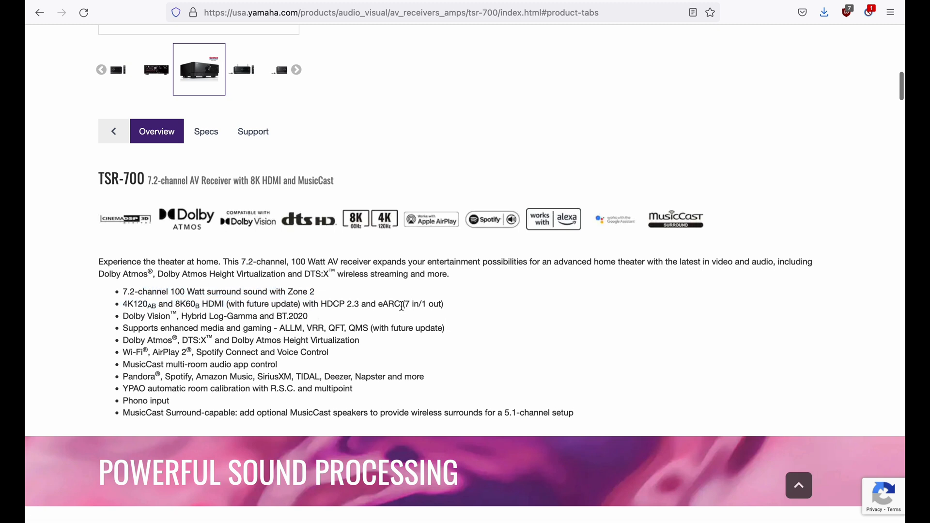
drag(122, 303, 400, 304)
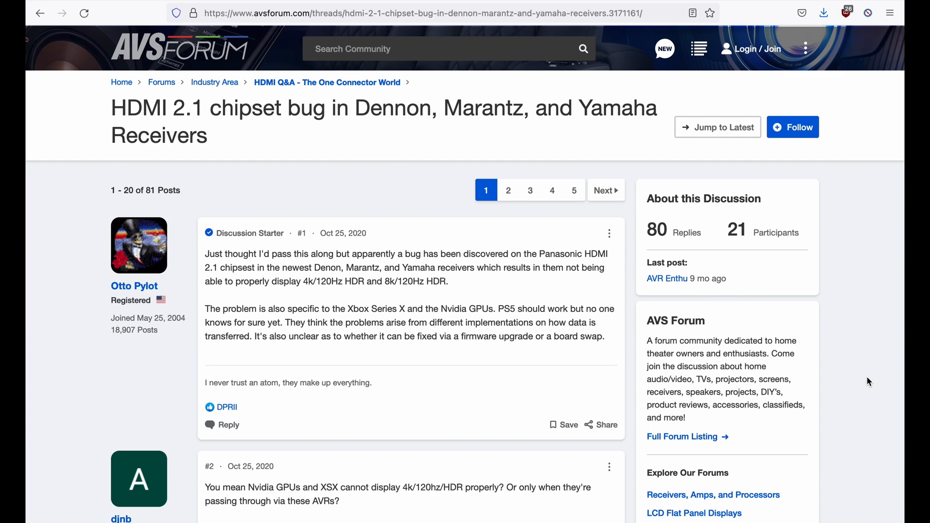
scroll(down, 3)
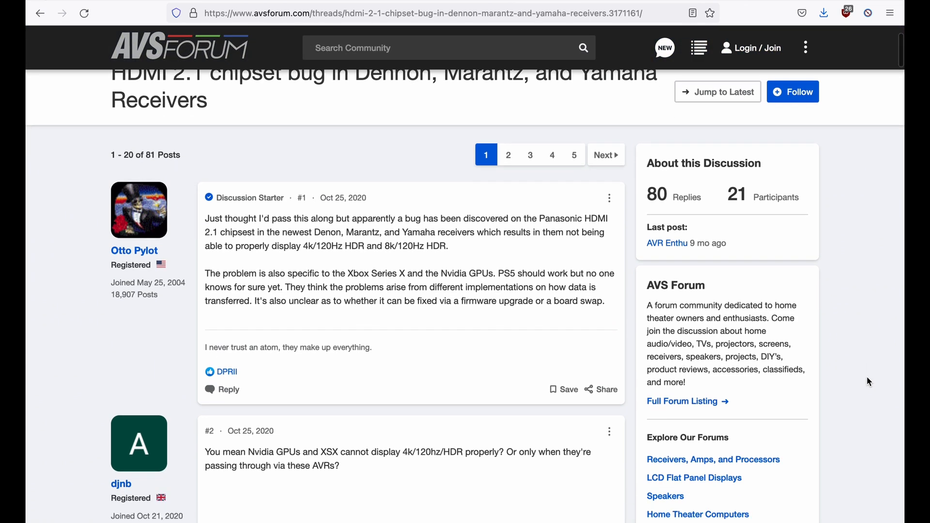
scroll(down, 3)
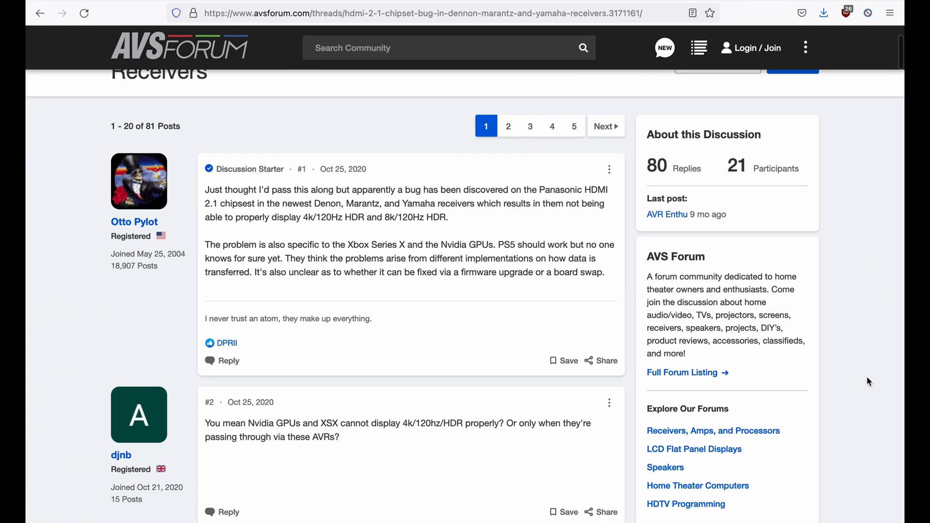
scroll(down, 3)
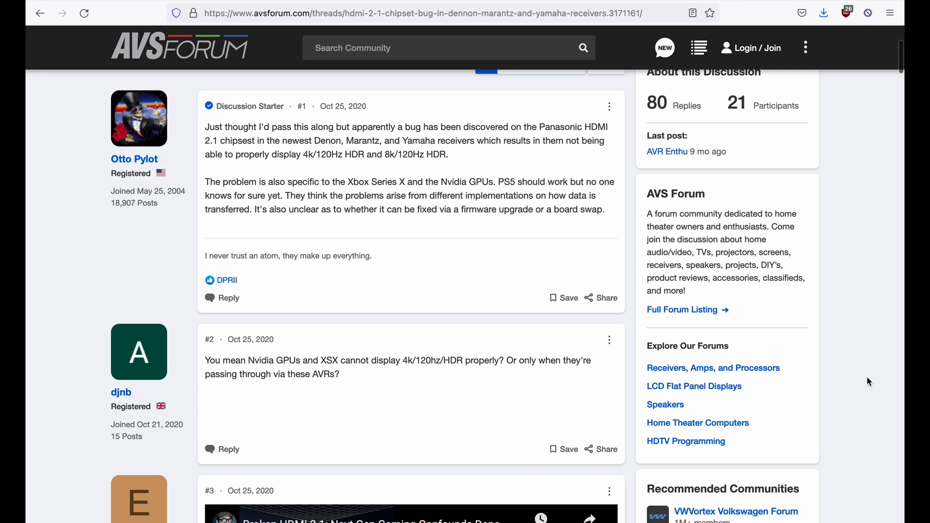
scroll(down, 3)
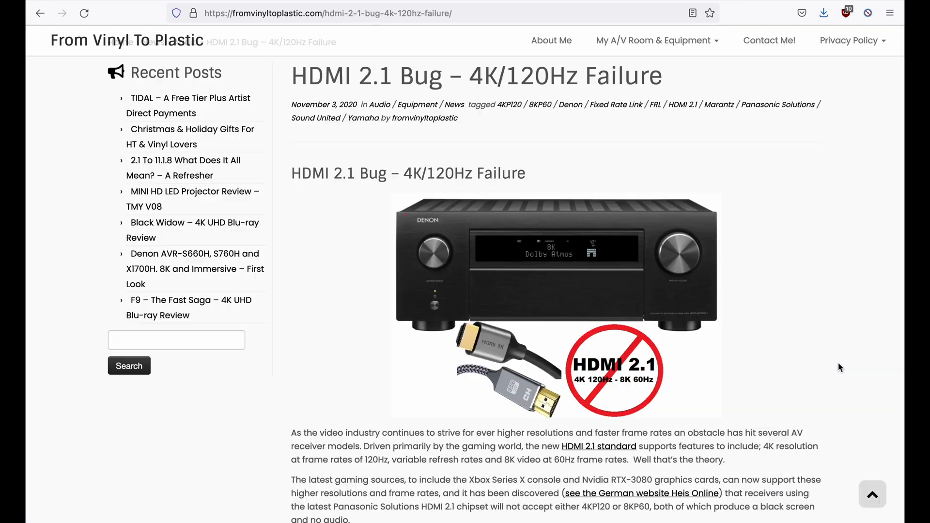
scroll(down, 3)
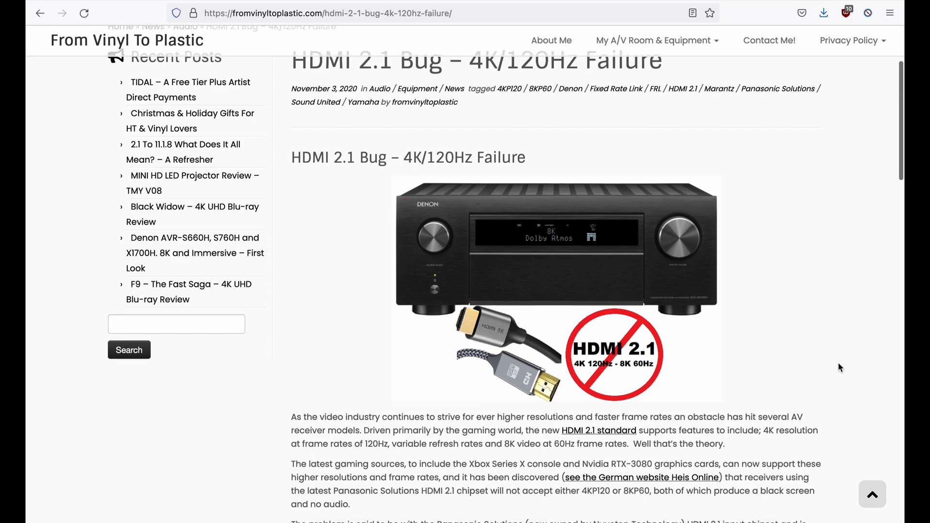
scroll(down, 3)
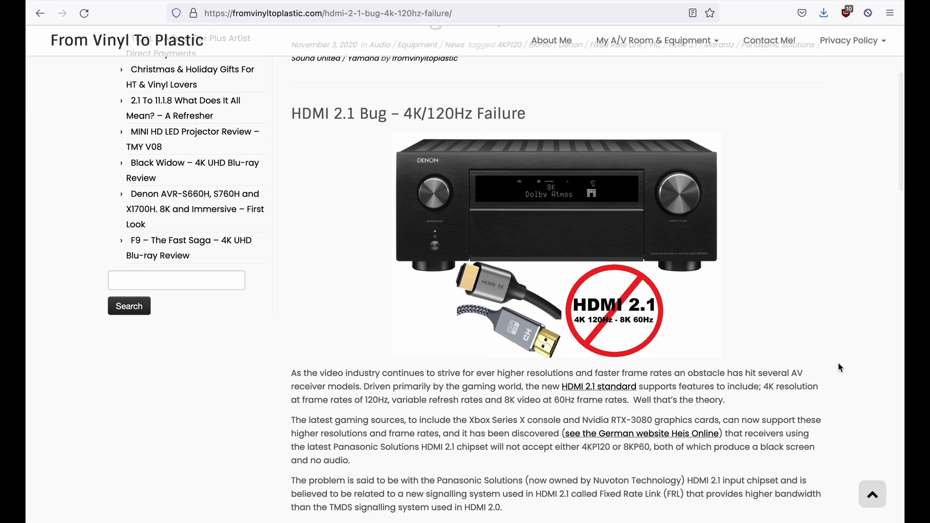
scroll(down, 3)
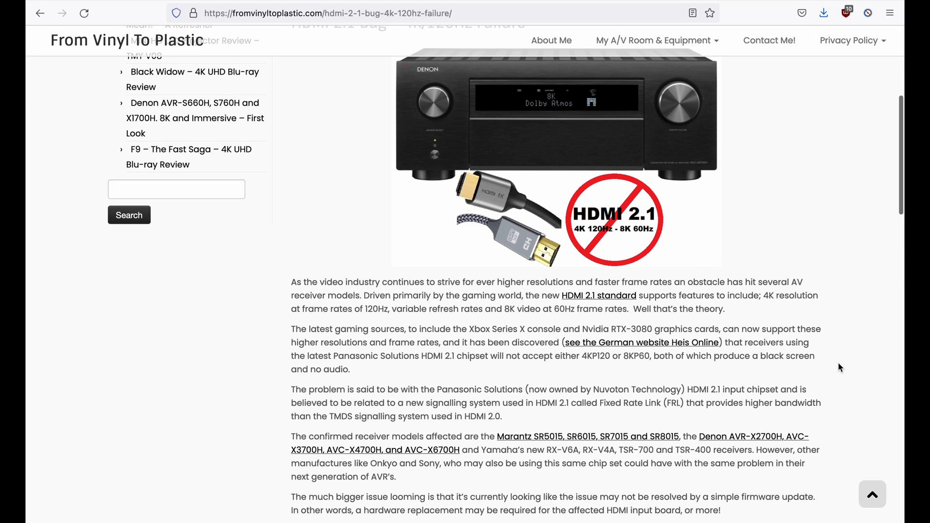
scroll(down, 3)
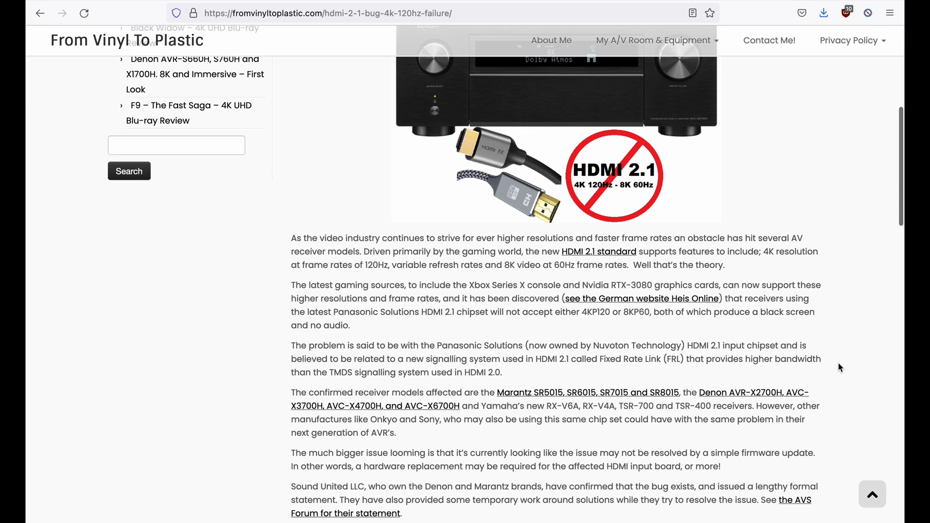
scroll(down, 3)
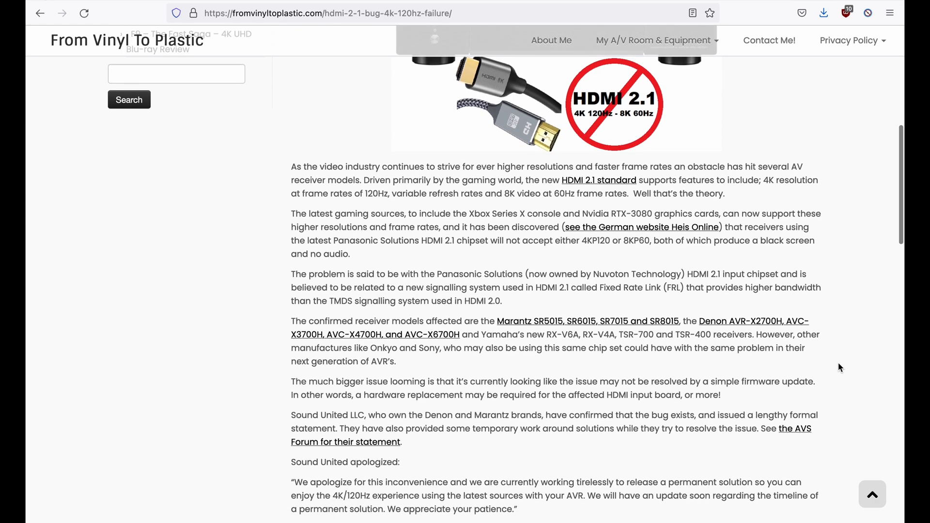
scroll(down, 3)
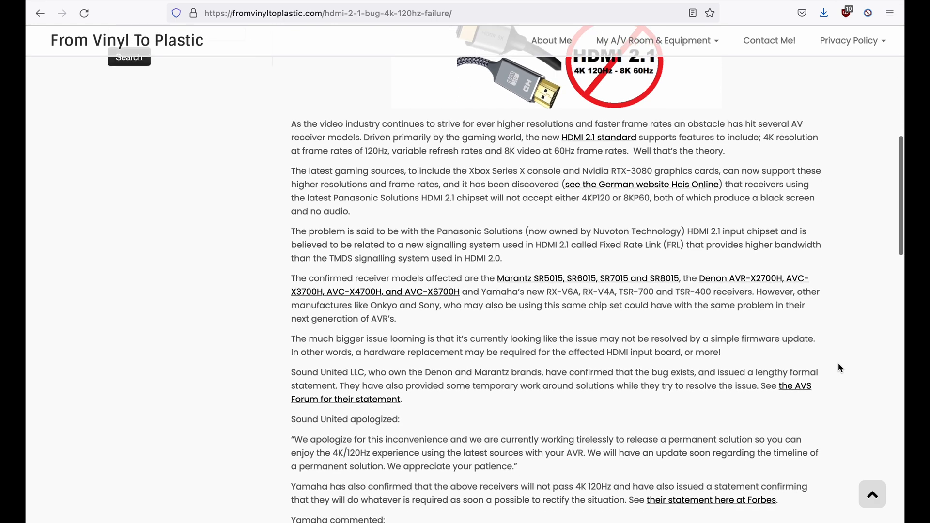
scroll(down, 3)
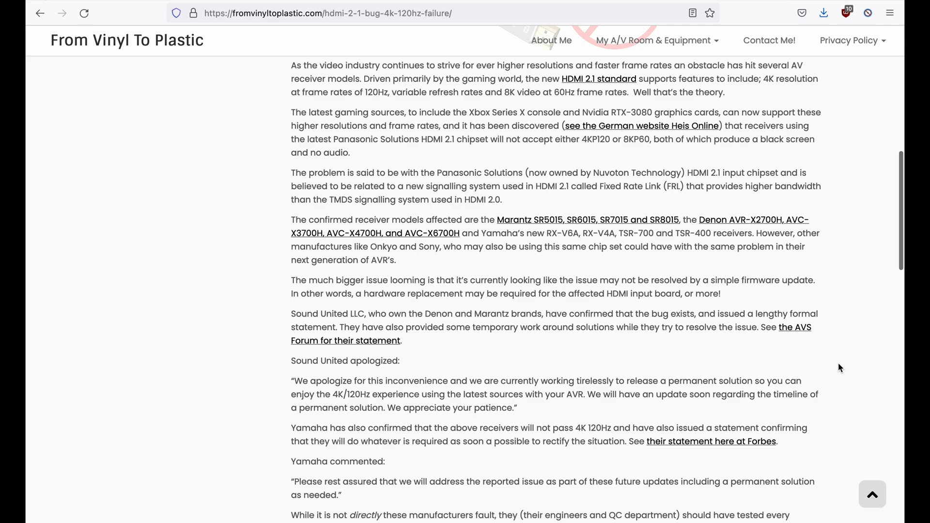
click(710, 442)
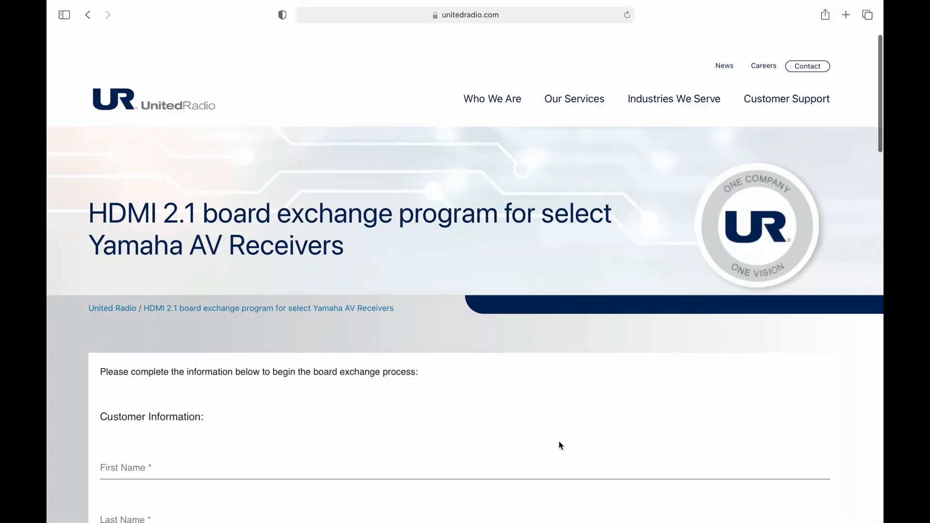
Check the 'box and packing materials' and 'Signature Required' return options.
scroll(down, 3)
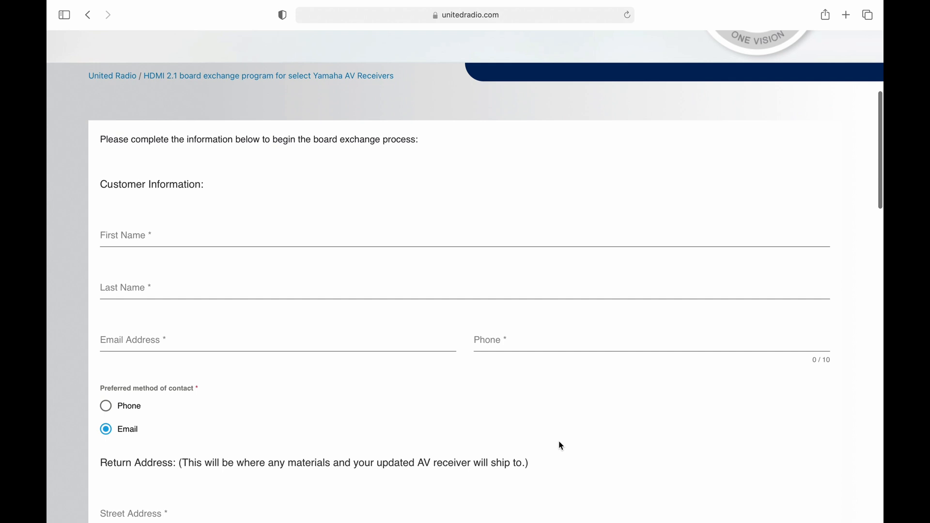
scroll(down, 3)
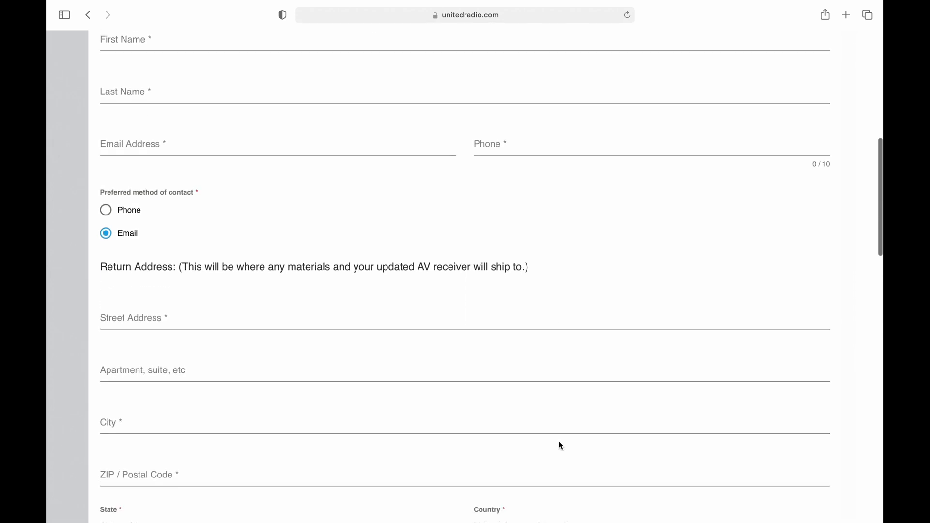
scroll(down, 3)
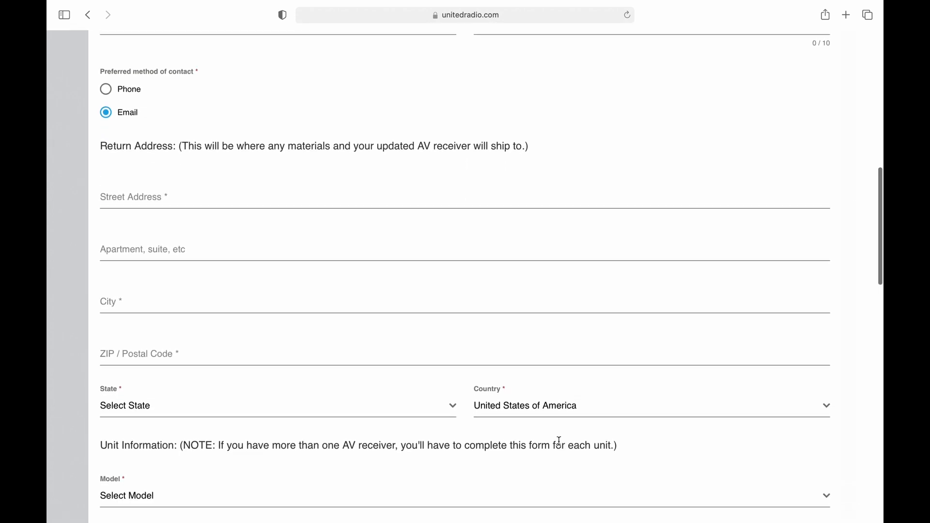
scroll(down, 3)
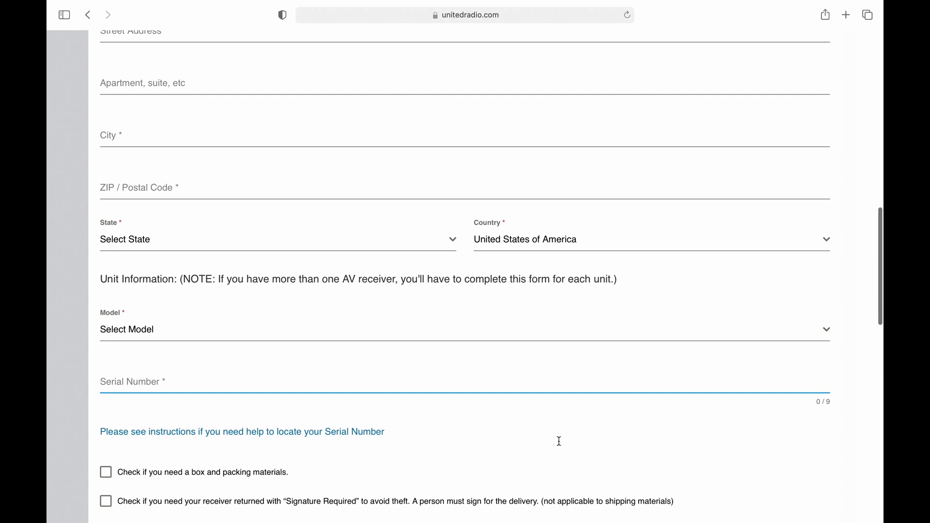
scroll(down, 3)
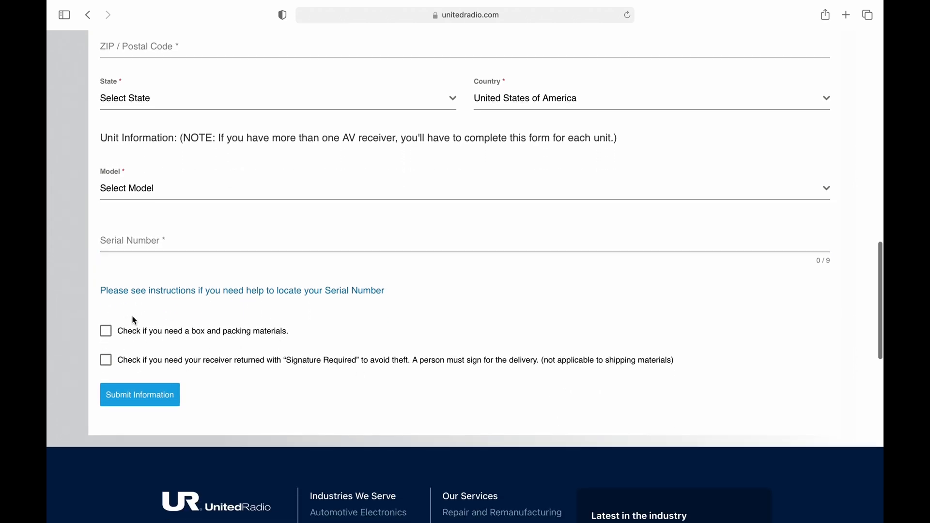
click(105, 330)
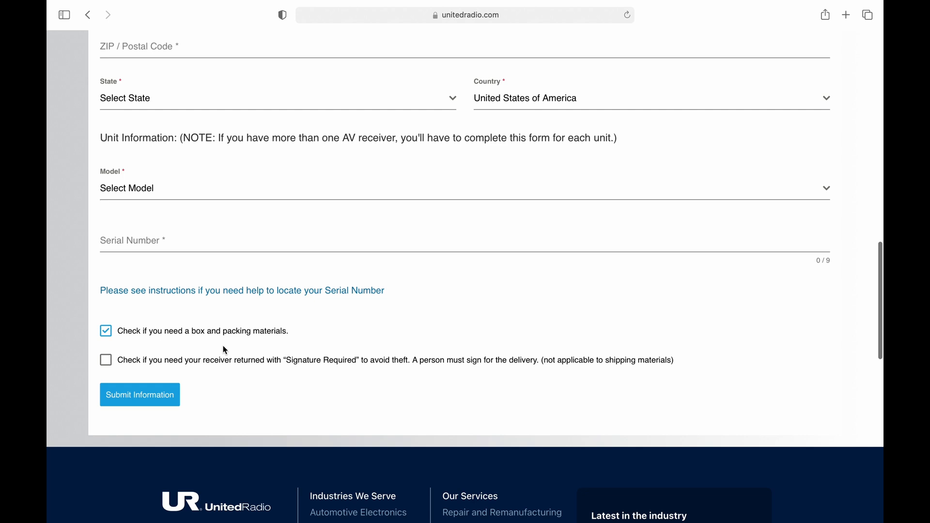
click(106, 361)
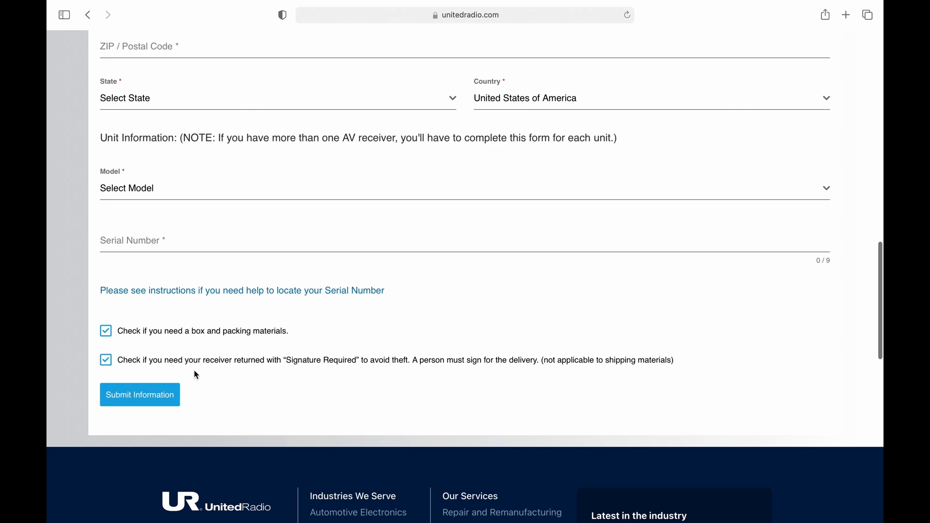
mouse_move(281, 367)
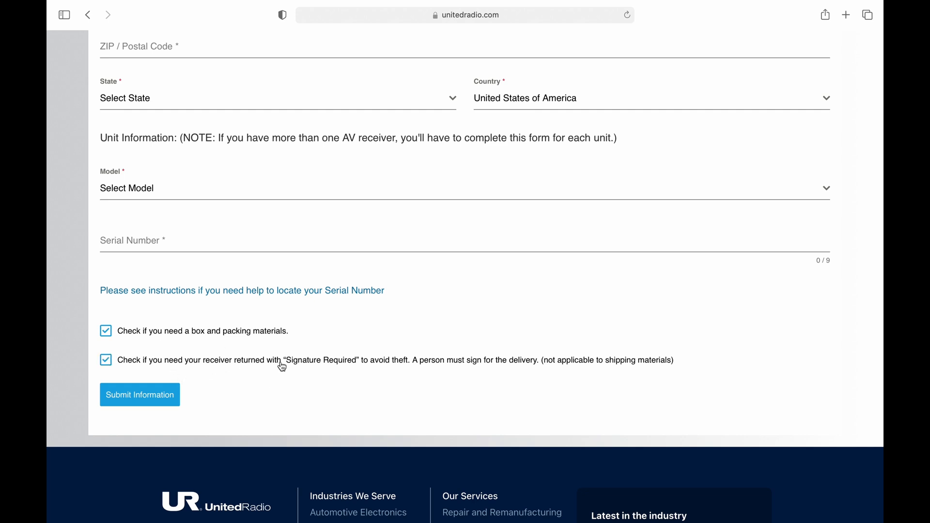